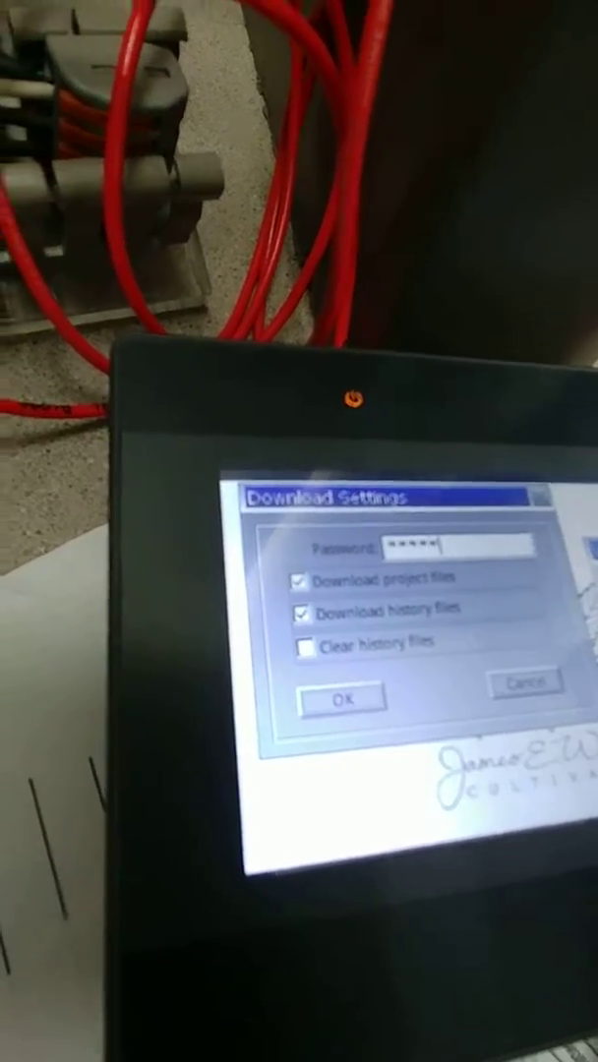
- Confirm the Download Settings with project and history files included
{"action": "left_click", "coordinate": [342, 697]}
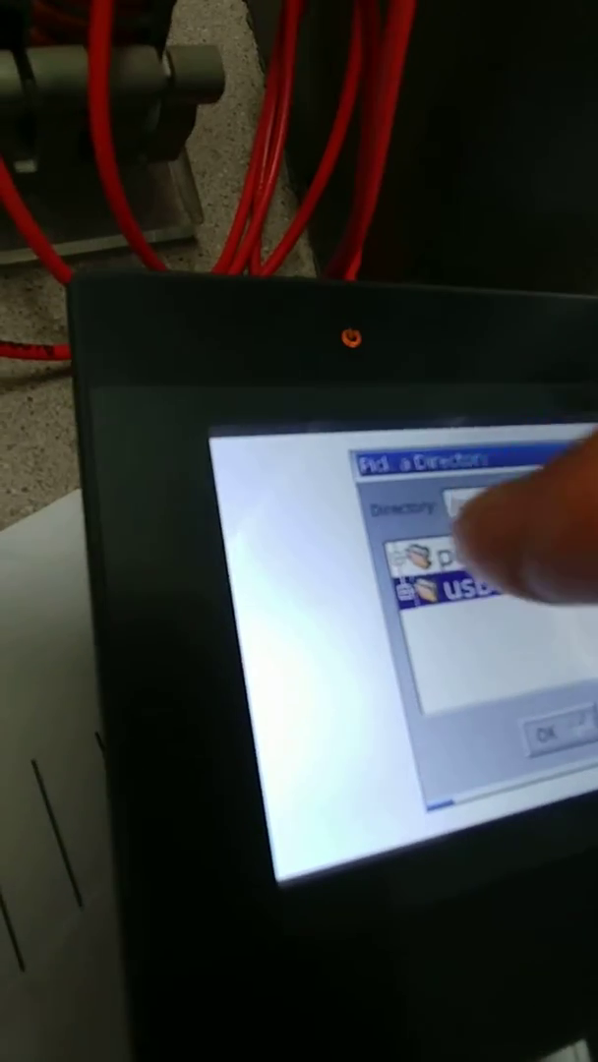
- Choose the USB disk project folder as the download source
{"action": "left_click", "coordinate": [472, 599]}
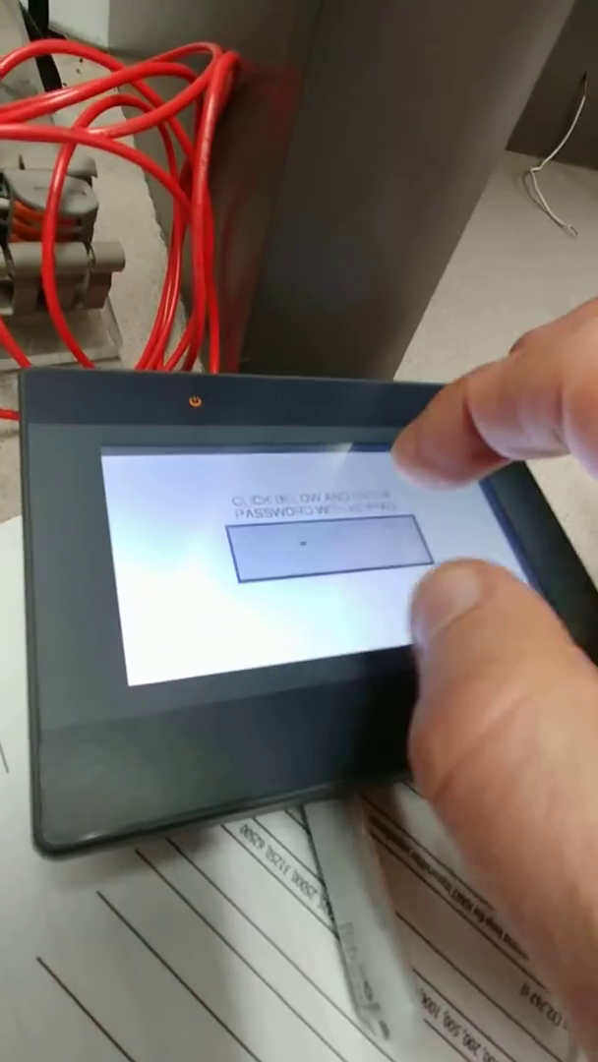
- Bring up the numeric keypad from the password entry box after reboot
{"action": "left_click", "coordinate": [324, 550]}
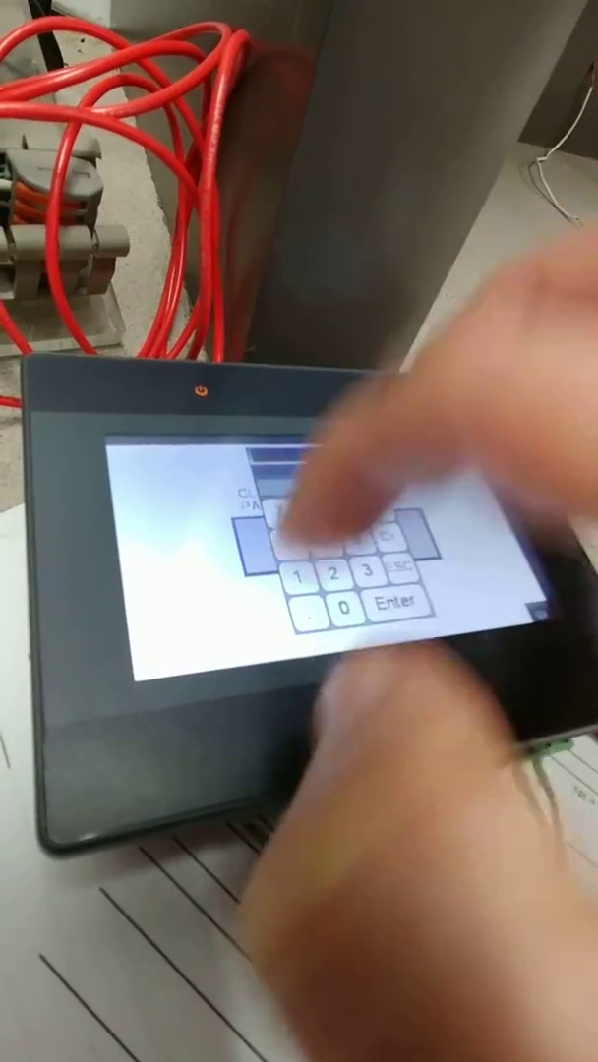